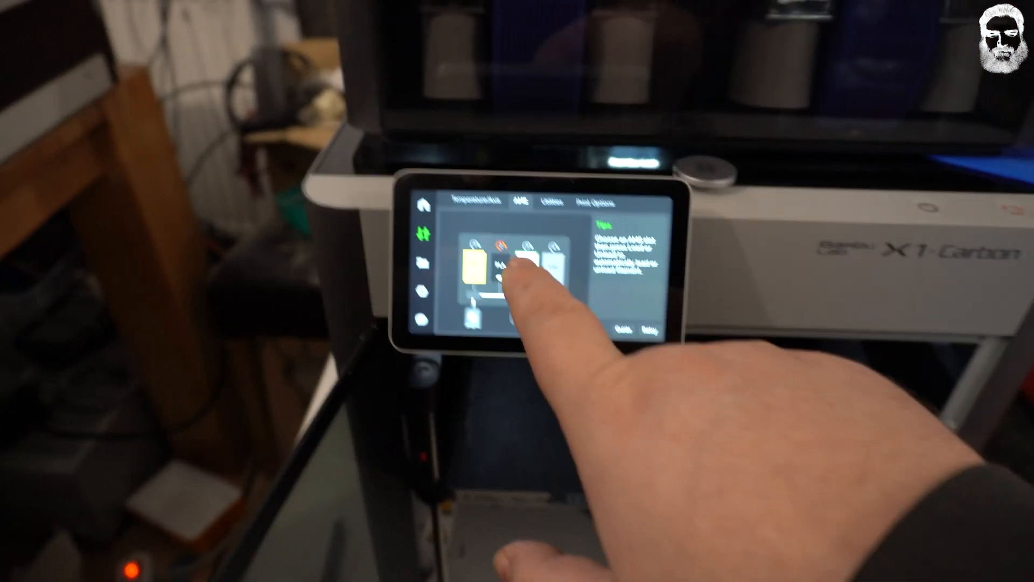
Assign generic white ABS filament to AMS slot 3 and confirm
{"action": "left_click", "coordinate": [511, 270]}
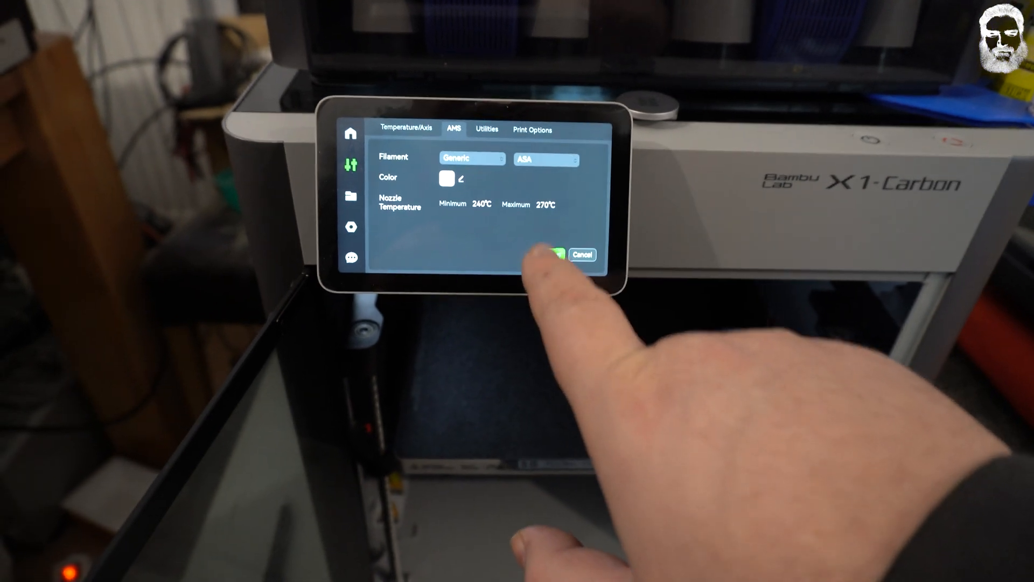
{"action": "left_click", "coordinate": [559, 254]}
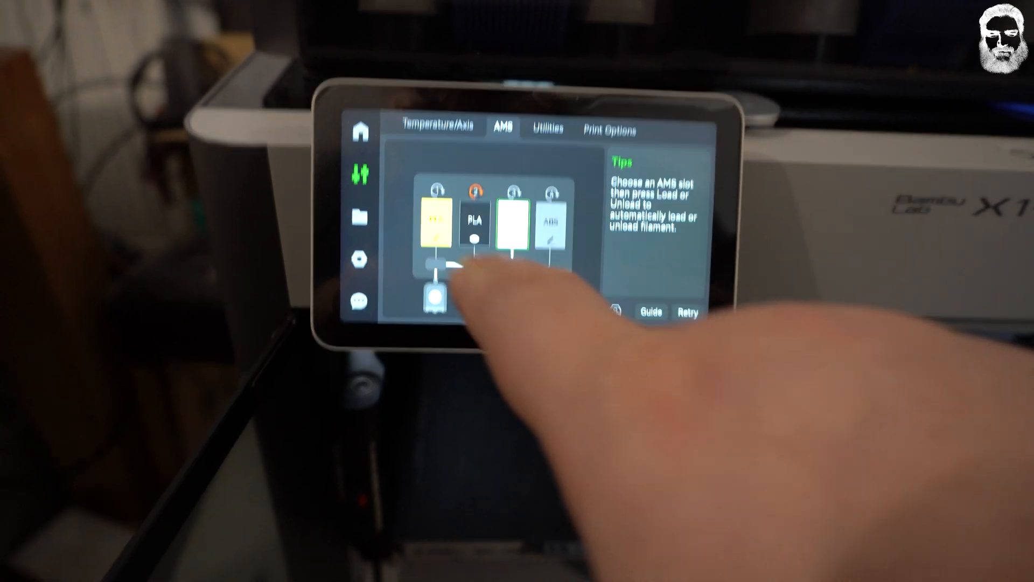
Feed slot 3 filament to the nozzle, then go to the SD card file list
{"action": "left_click", "coordinate": [503, 218]}
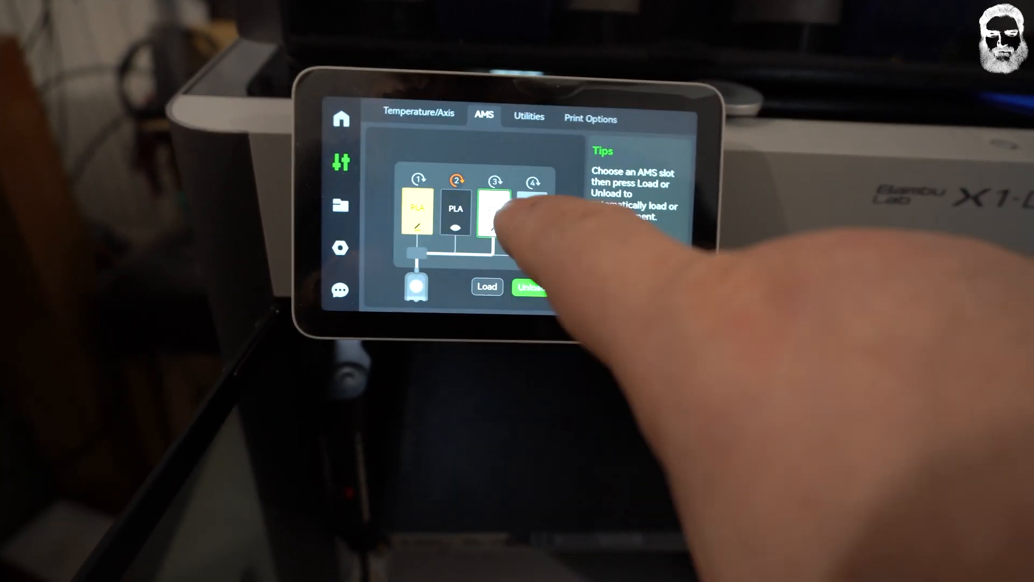
{"action": "left_click", "coordinate": [494, 211]}
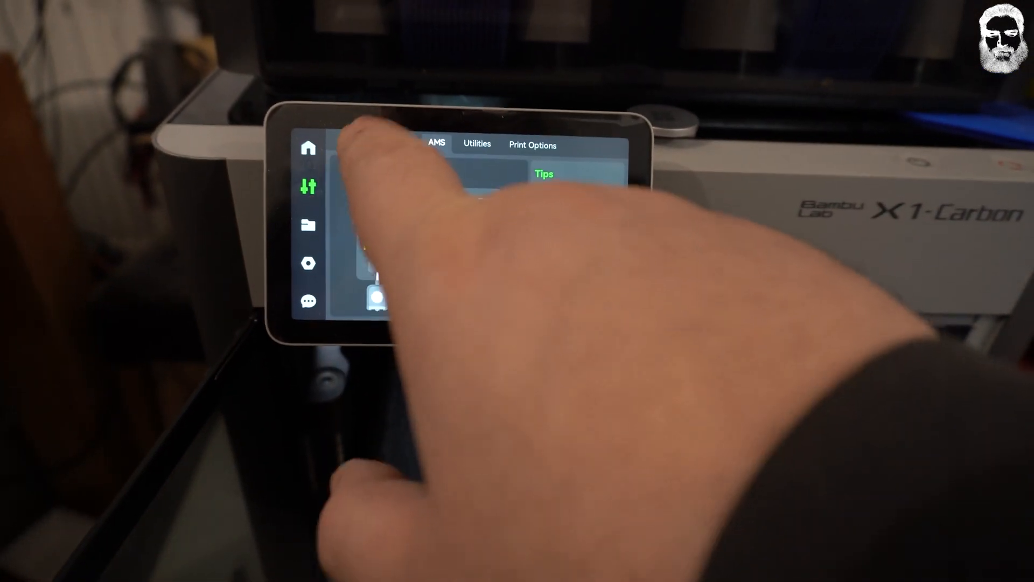
{"action": "left_click", "coordinate": [308, 187]}
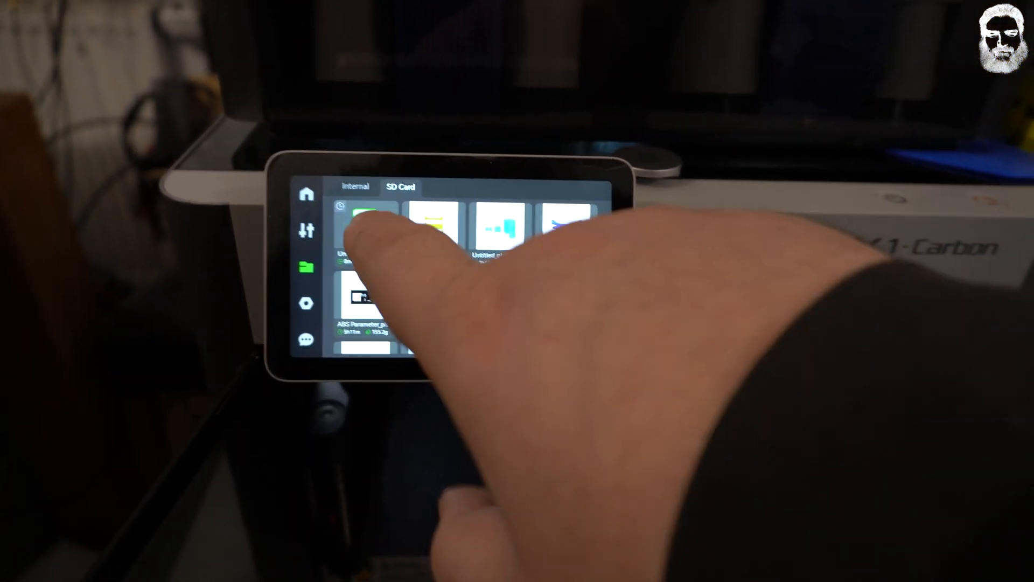
Start printing the Universal_Screw_LNS_Cover G-code file from the SD card
{"action": "left_click", "coordinate": [367, 227]}
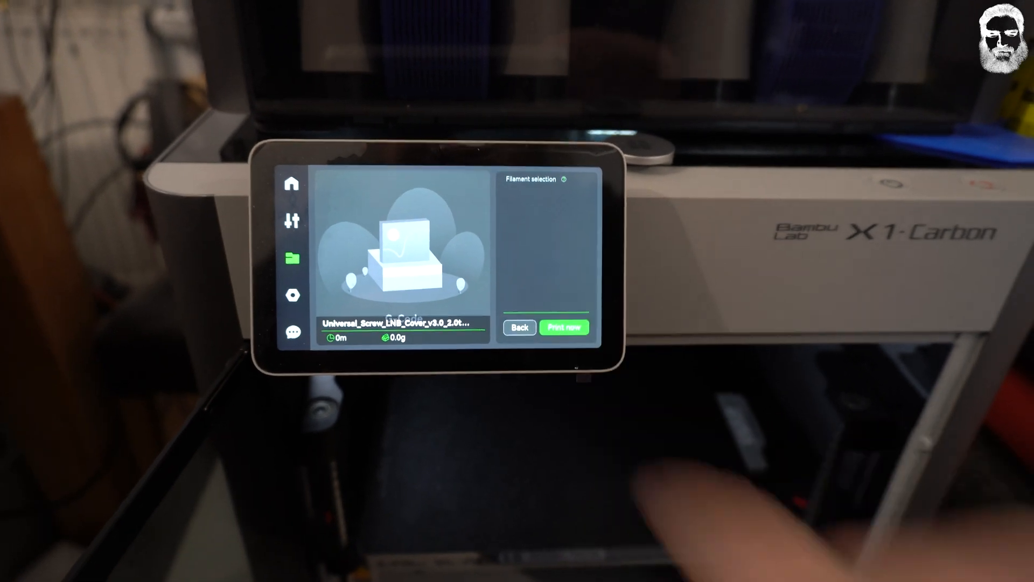
{"action": "left_click", "coordinate": [563, 327]}
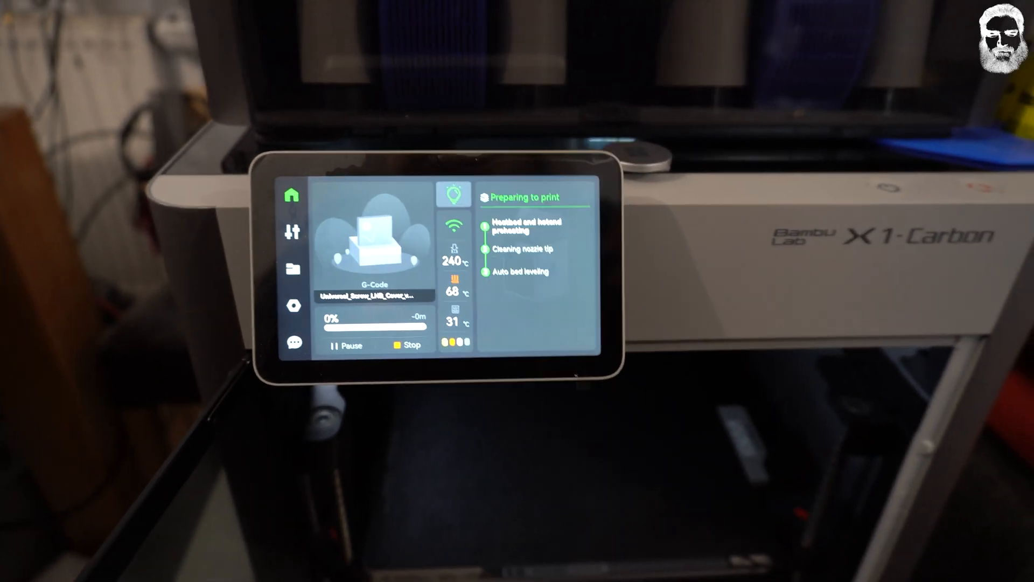